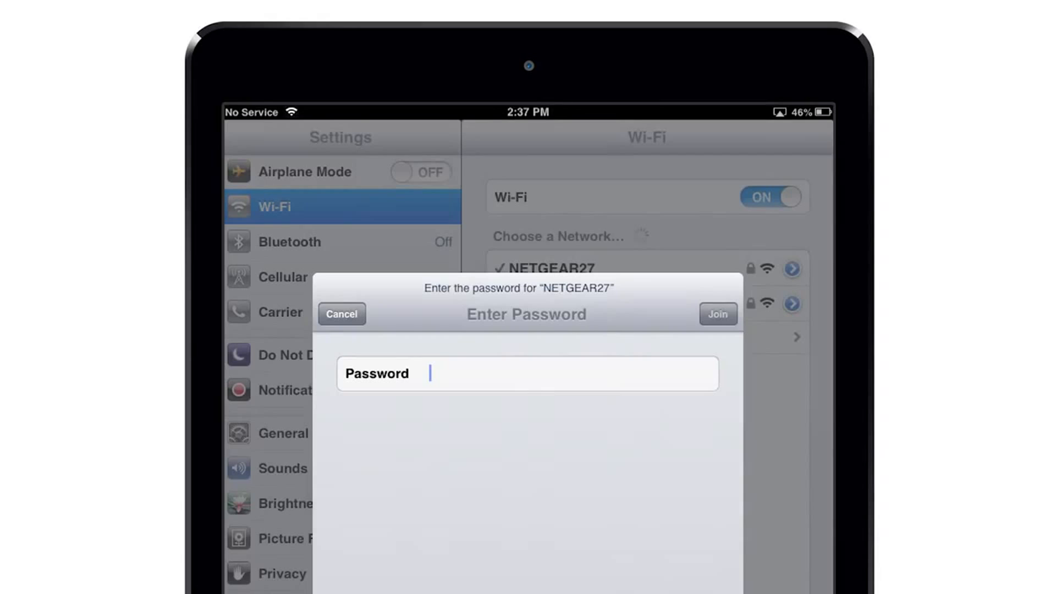
Join the NETGEAR27 Wi-Fi network with the entered password
{"action": "type", "text": "password"}
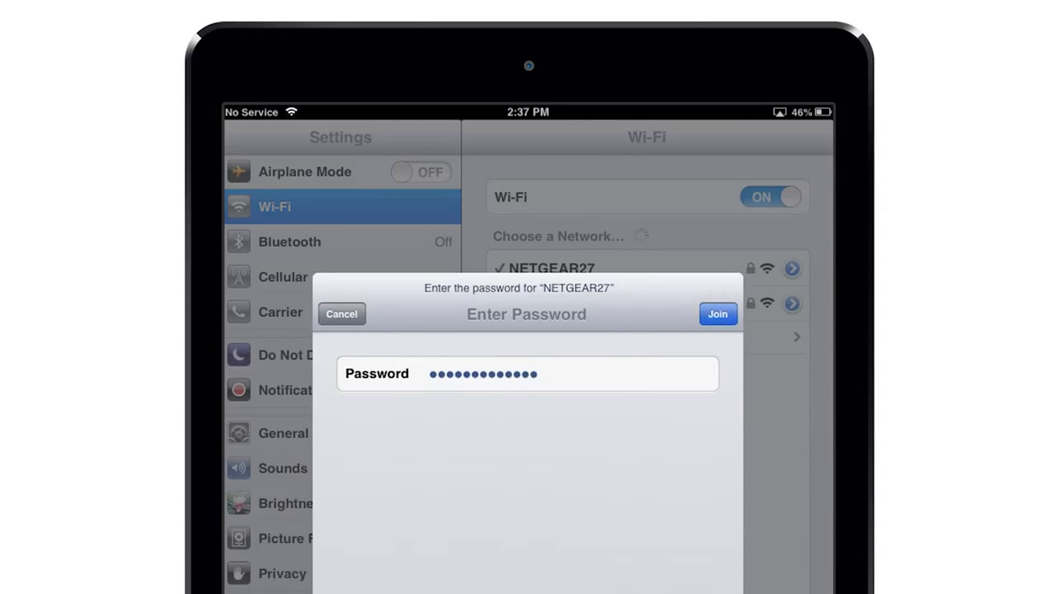
{"action": "left_click", "coordinate": [717, 315]}
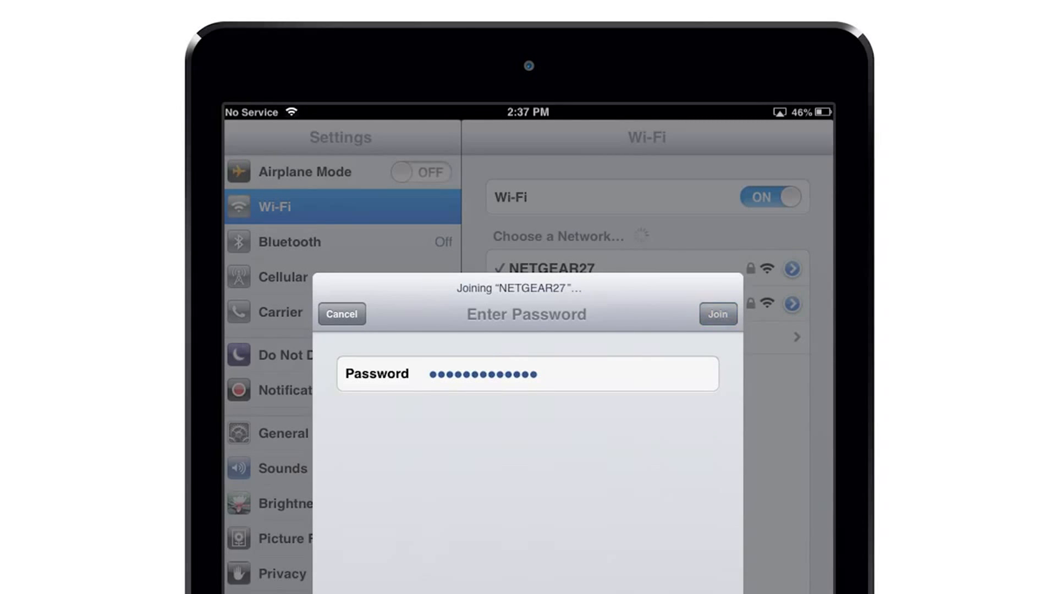
{"action": "left_click", "coordinate": [718, 313]}
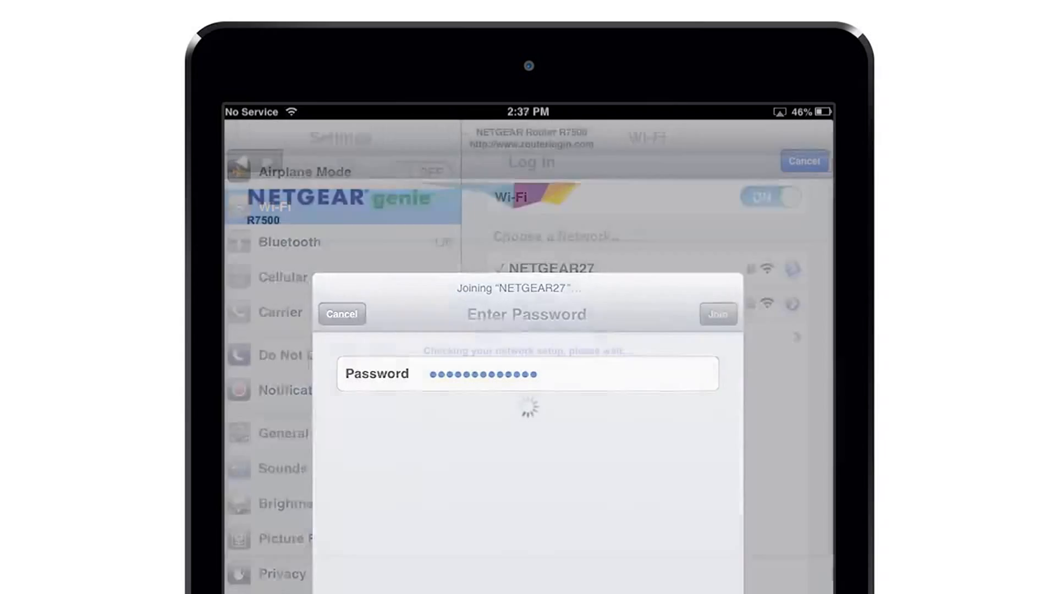
Let the wizard check the network and continue past the 'System will install' page
{"action": "left_click", "coordinate": [717, 313]}
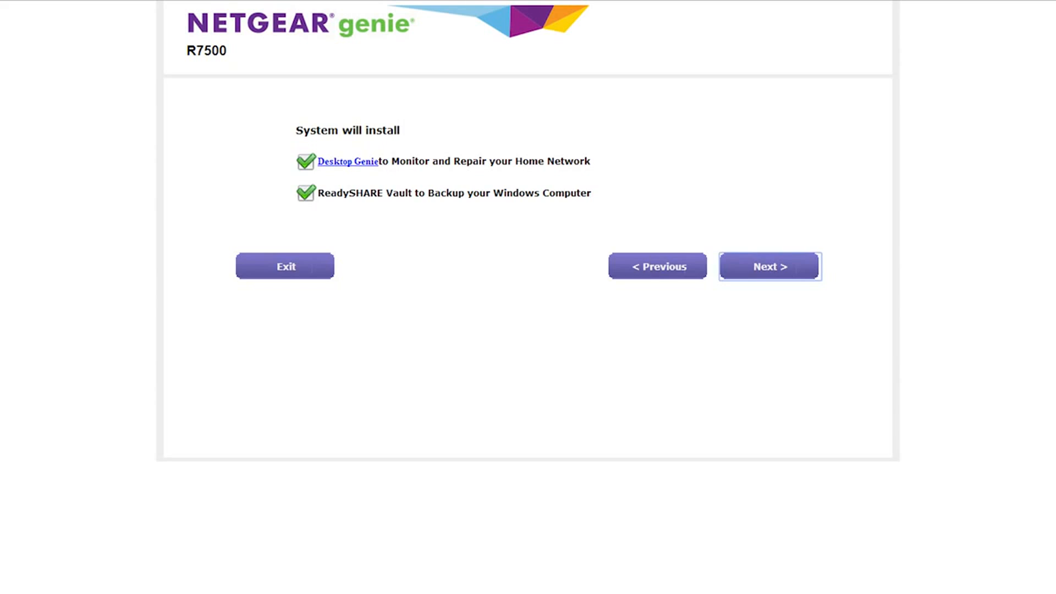
{"action": "left_click", "coordinate": [768, 267]}
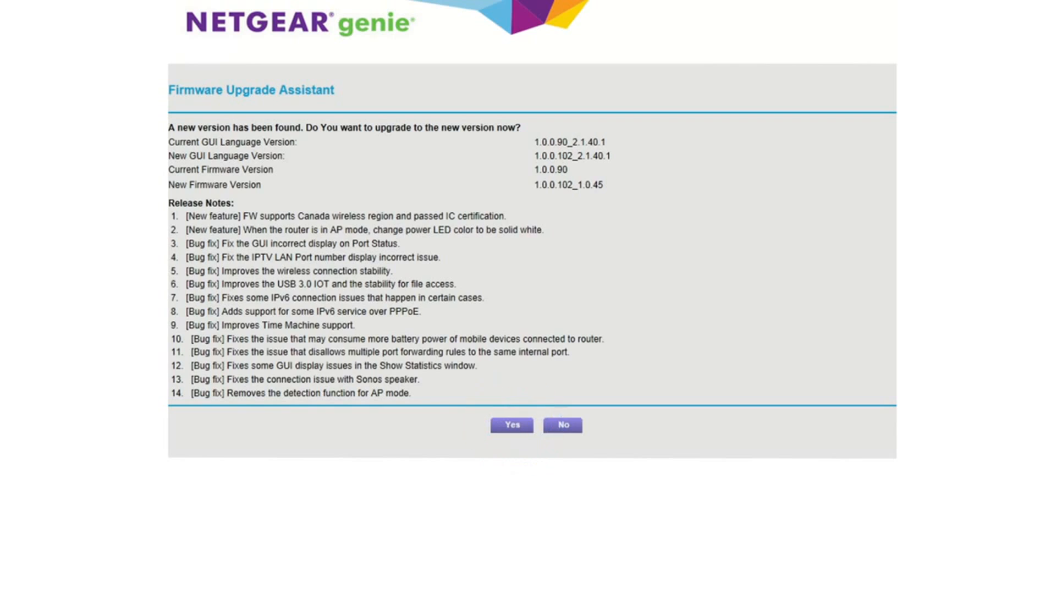
Answer the Firmware Upgrade Assistant prompt for the newer router firmware
{"action": "left_click", "coordinate": [511, 425]}
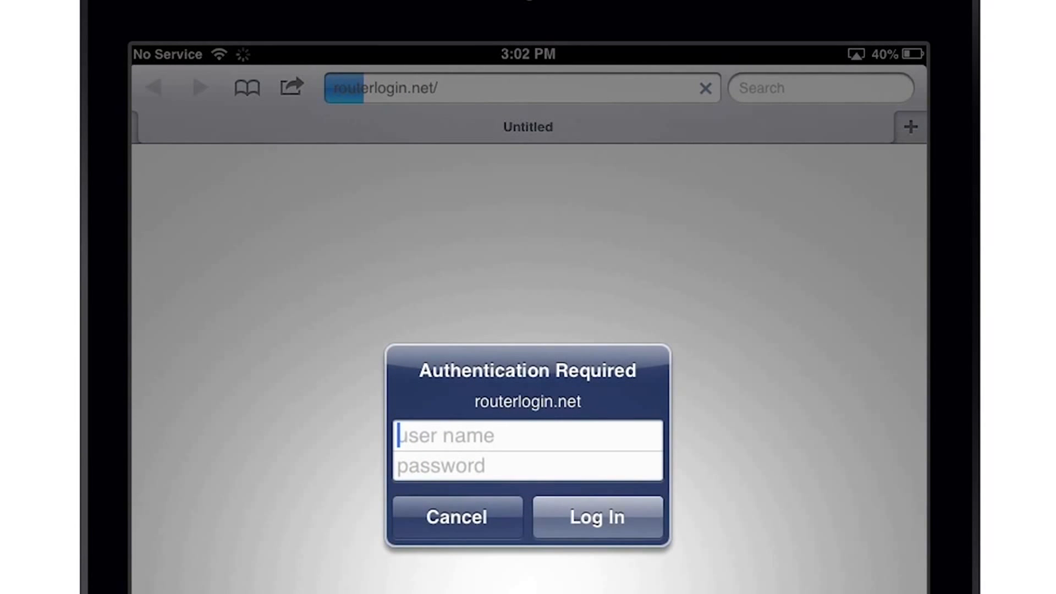
{"action": "type", "text": "admin"}
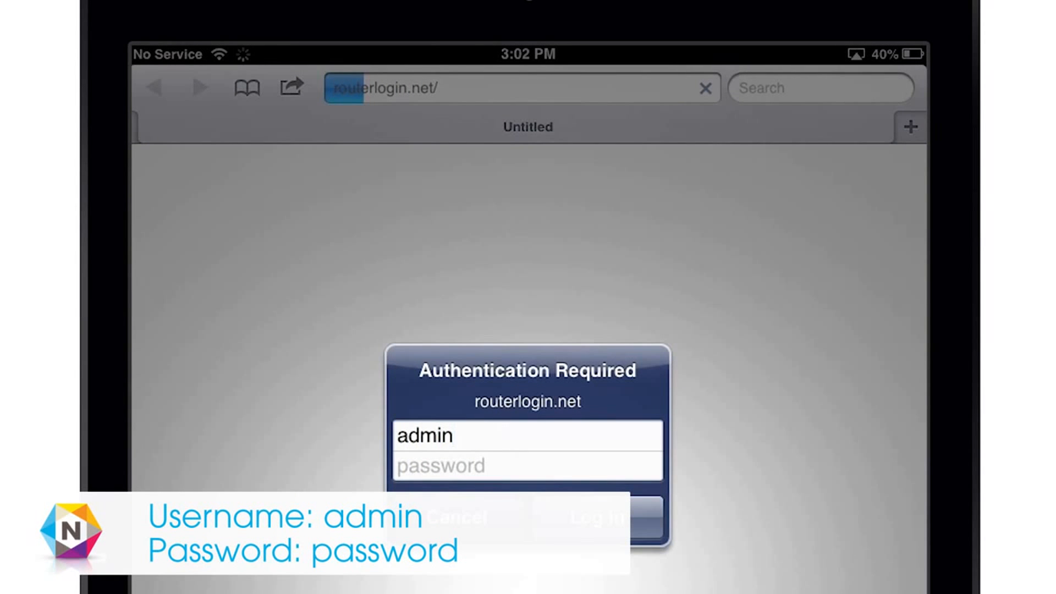
{"action": "type", "text": "password"}
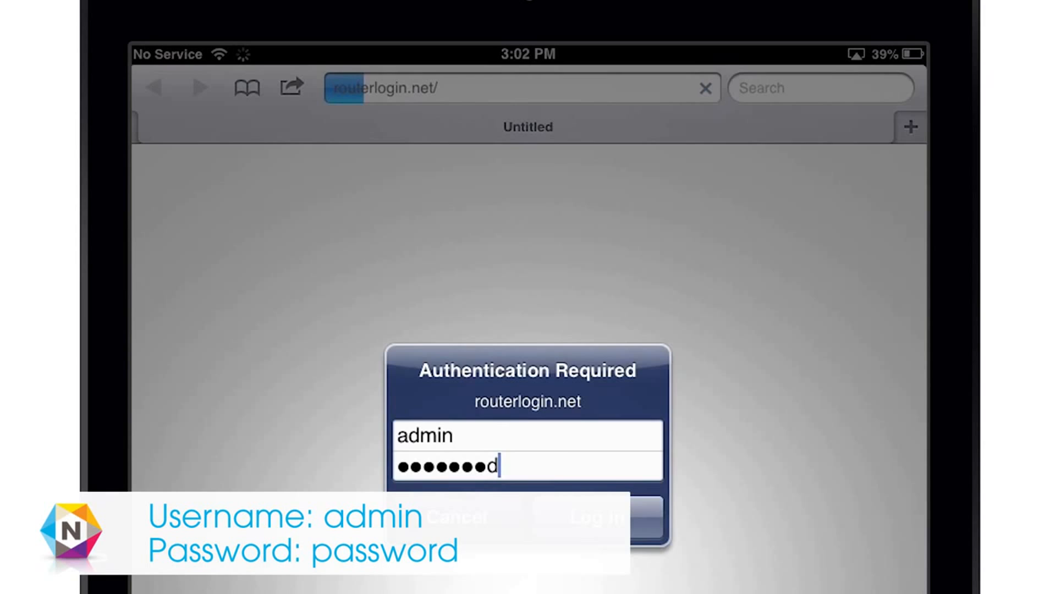
{"action": "left_click", "coordinate": [597, 517]}
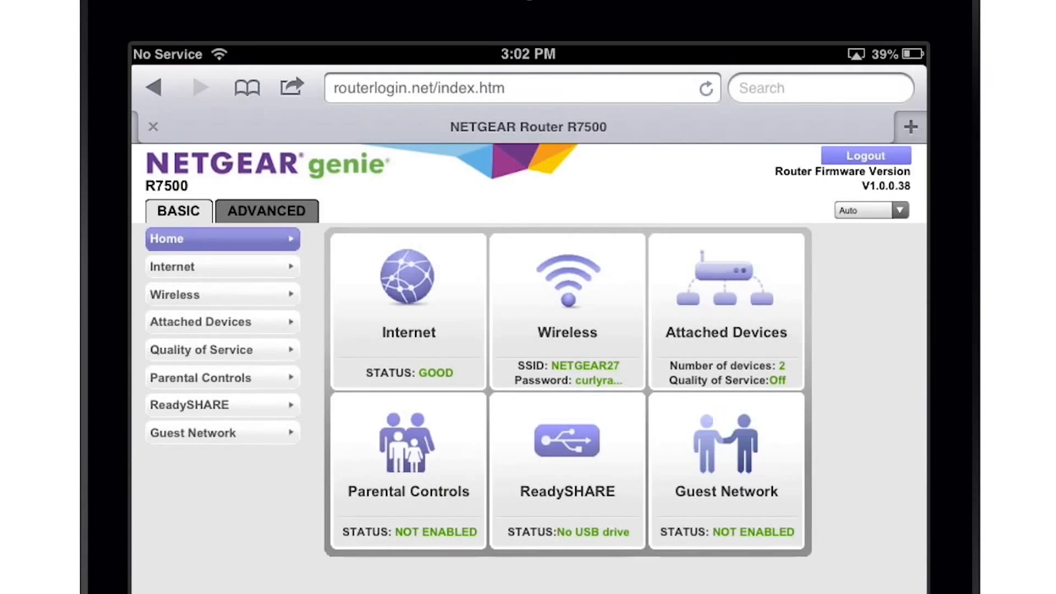
Run a Speedtest bandwidth measurement from the BASIC Quality of Service page
{"action": "left_click", "coordinate": [222, 350]}
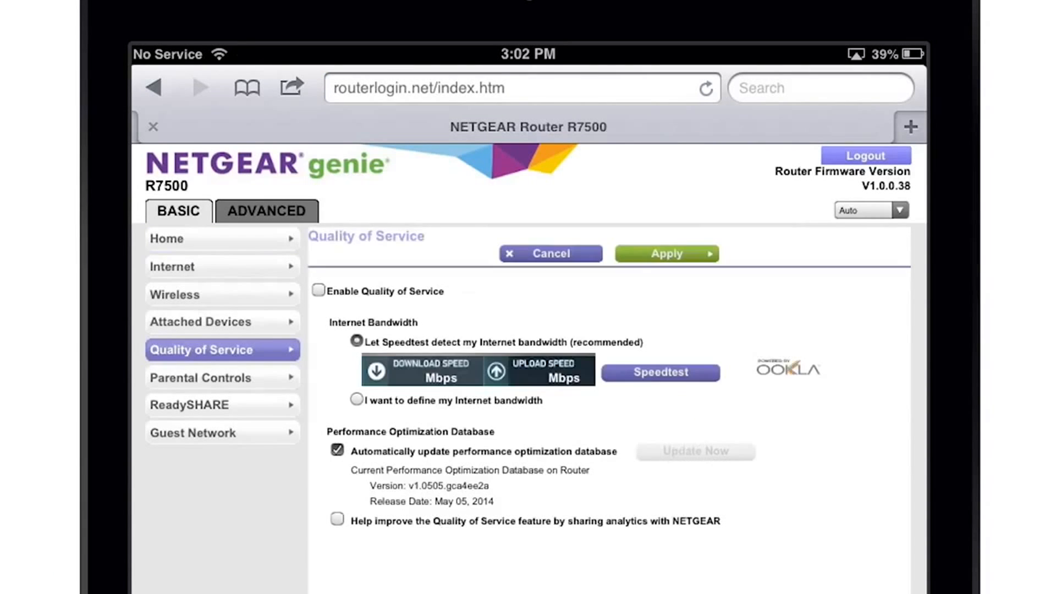
{"action": "left_click", "coordinate": [318, 290]}
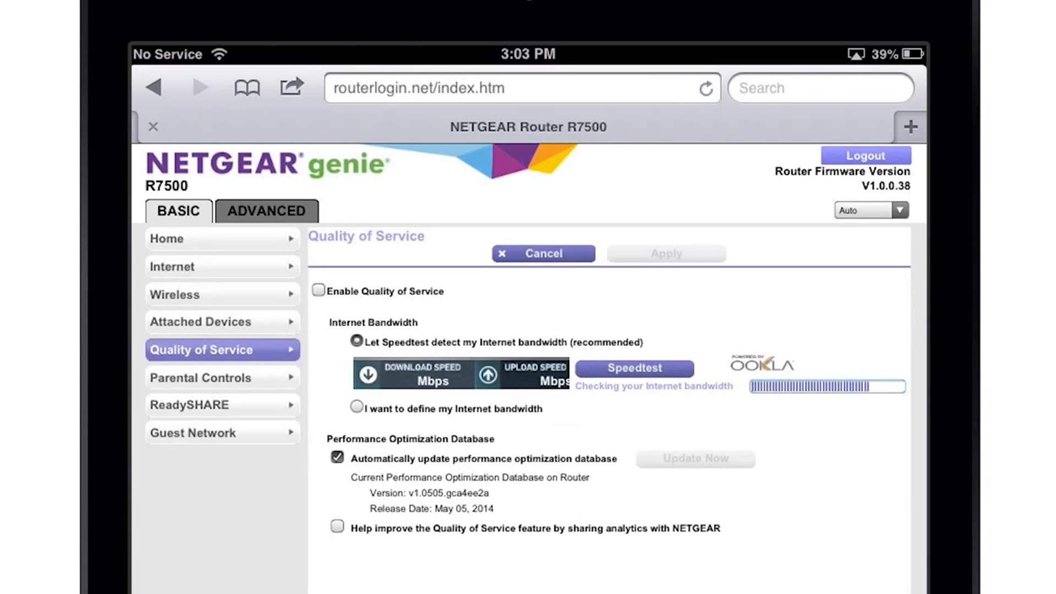
Enable Quality of Service with 7.16 Mbps down / 0.87 Mbps up and apply it
{"action": "left_click", "coordinate": [318, 290]}
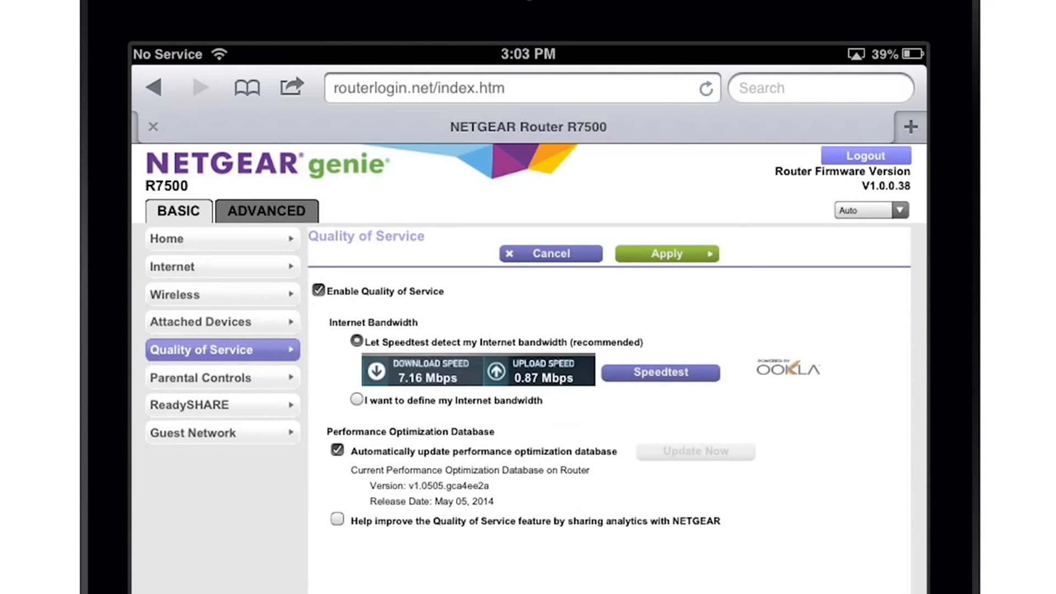
{"action": "left_click", "coordinate": [666, 253]}
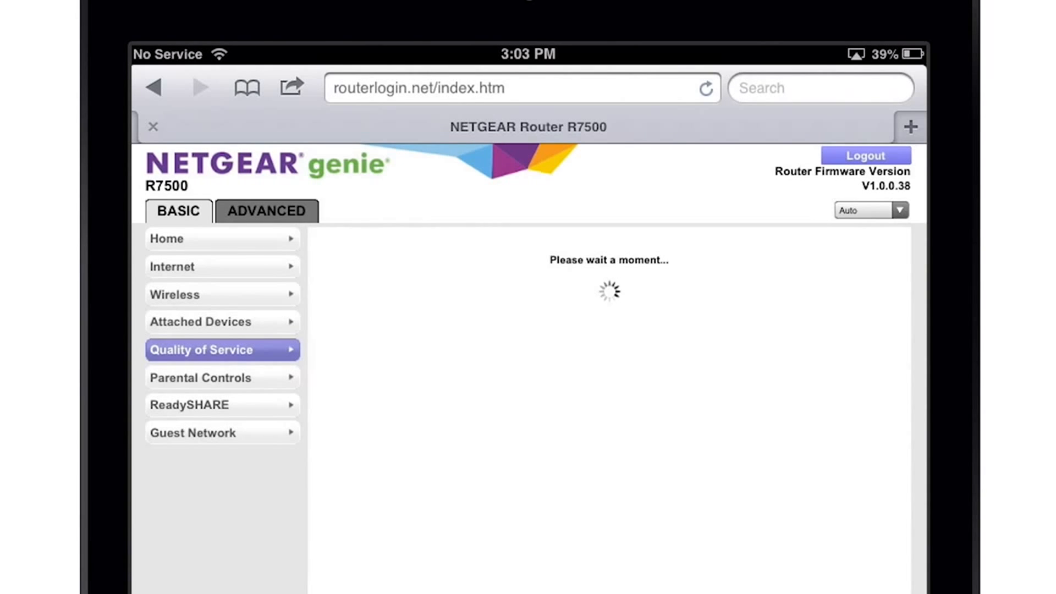
{"action": "left_click", "coordinate": [223, 350]}
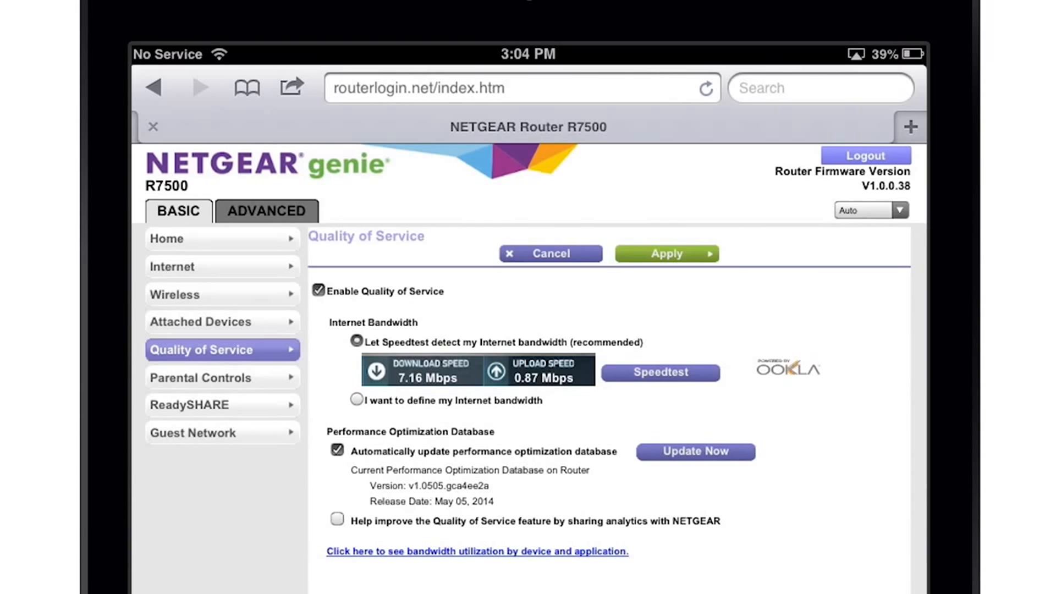